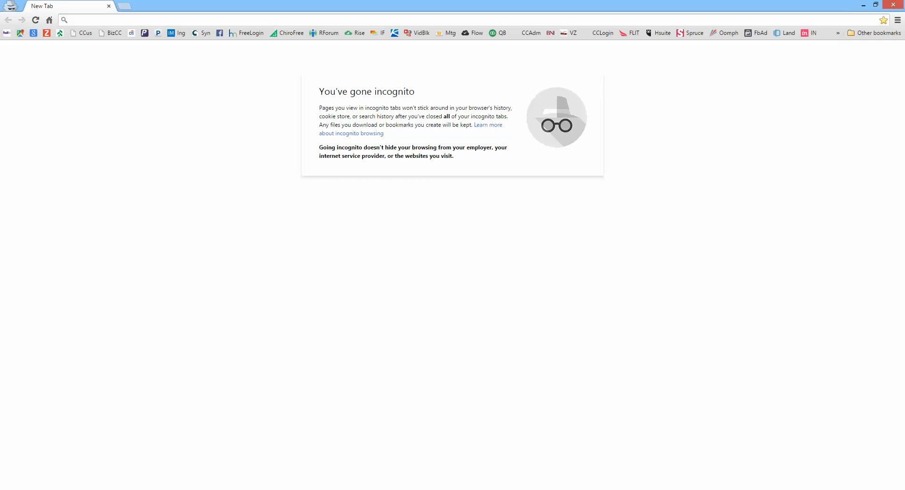
Sign in to Google at google.com with the realeyesd account in an incognito tab.
{"action": "type", "text": "google.com/?gws_rd=ssl"}
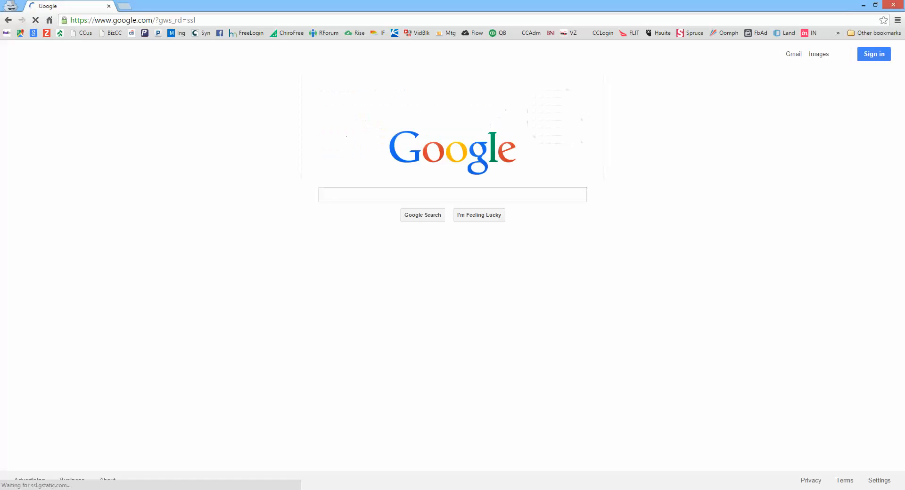
{"action": "left_click", "coordinate": [873, 53]}
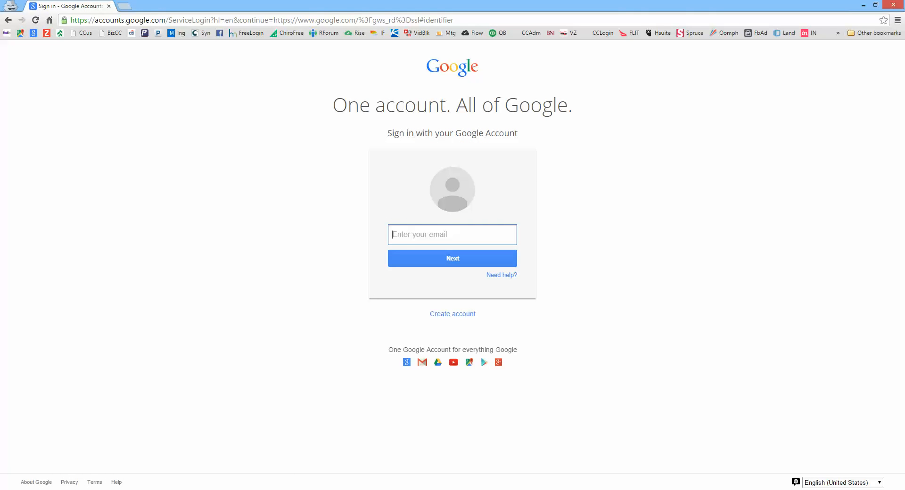
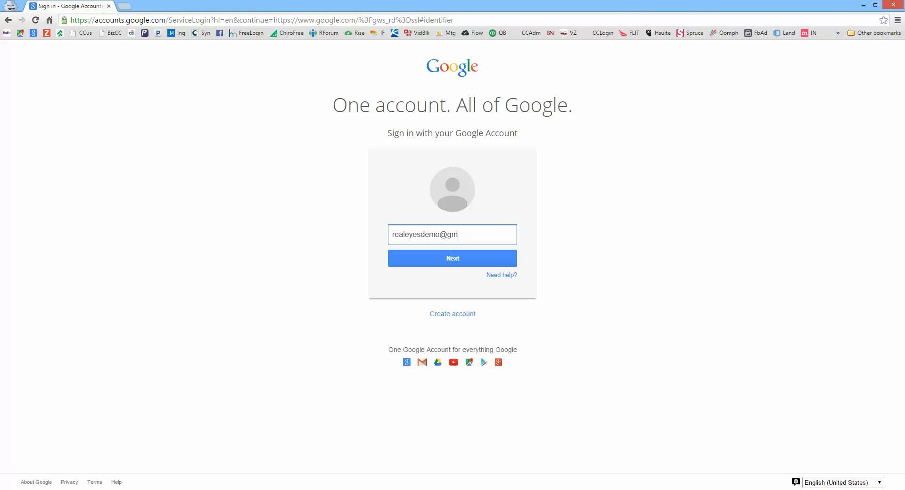
{"action": "left_click", "coordinate": [452, 259]}
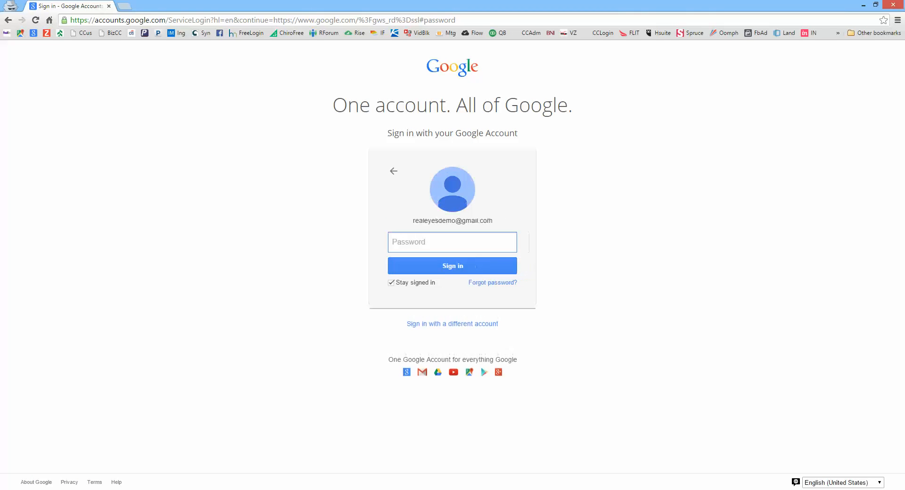
{"action": "type", "text": "password"}
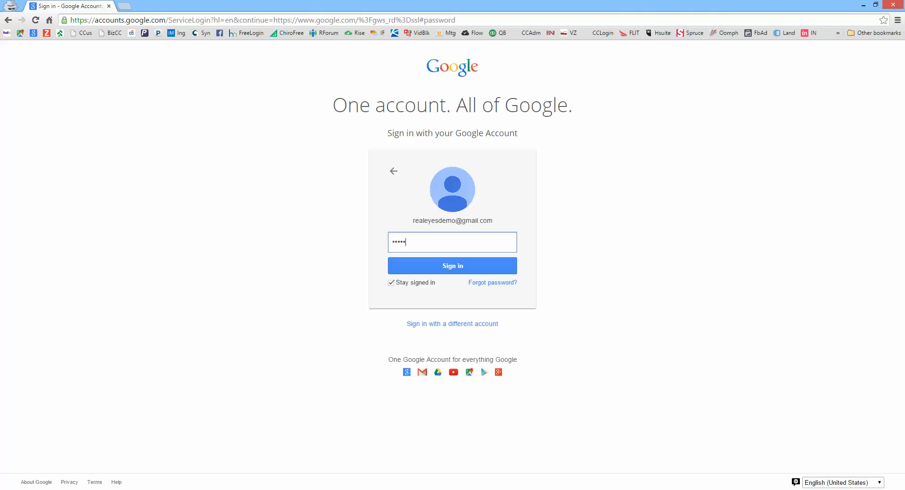
{"action": "left_click", "coordinate": [452, 265]}
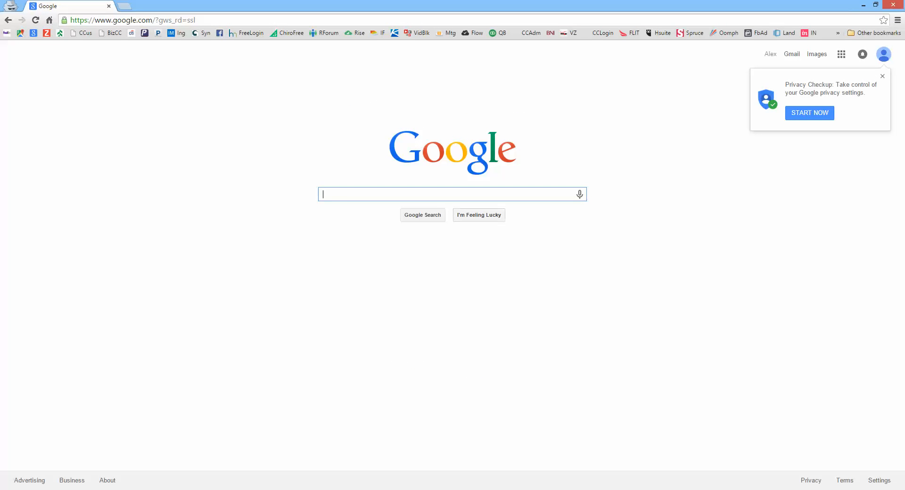
Dismiss the privacy notice, open Google Calendar, and show July 2015 in Month view.
{"action": "left_click", "coordinate": [882, 76]}
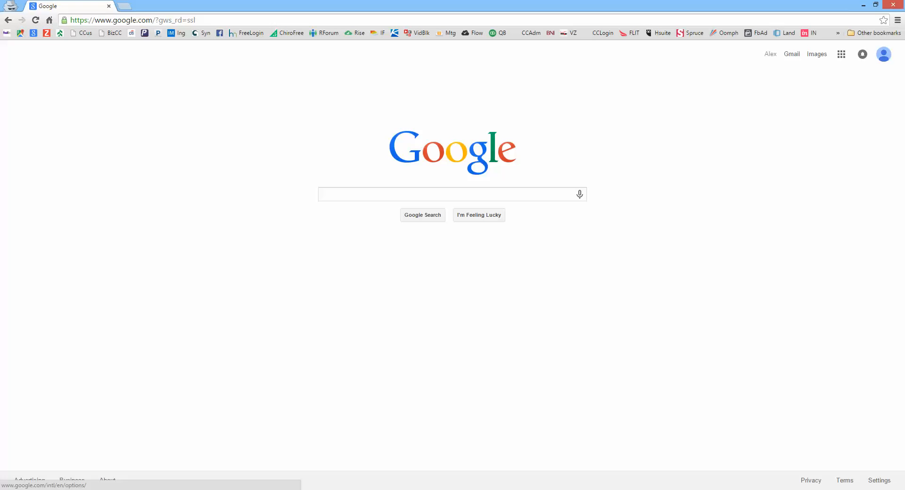
{"action": "left_click", "coordinate": [840, 54]}
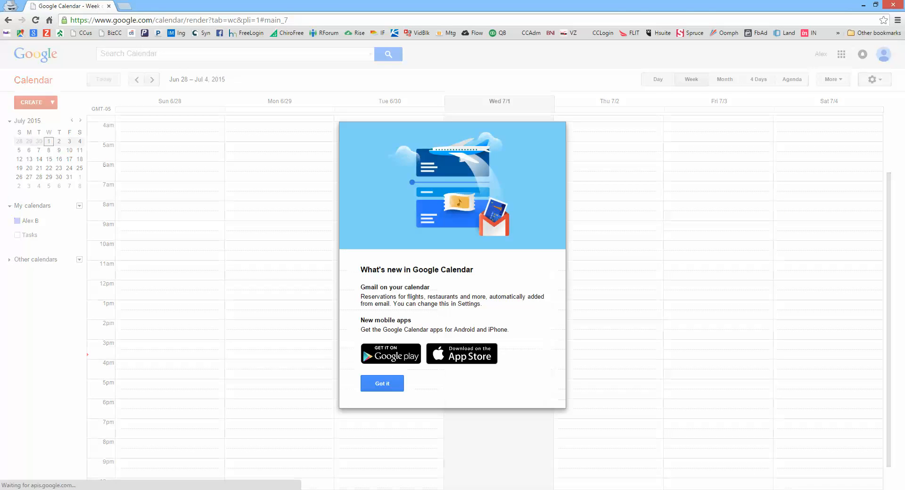
{"action": "left_click", "coordinate": [382, 383]}
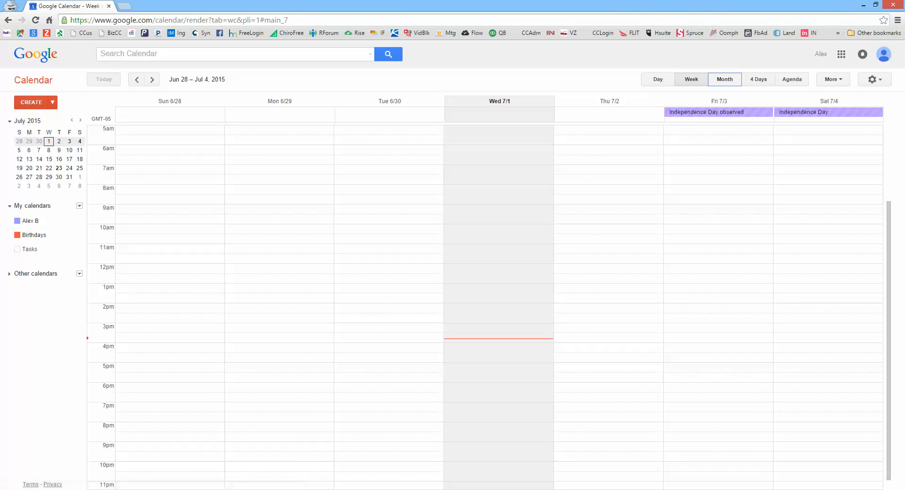
{"action": "left_click", "coordinate": [724, 79]}
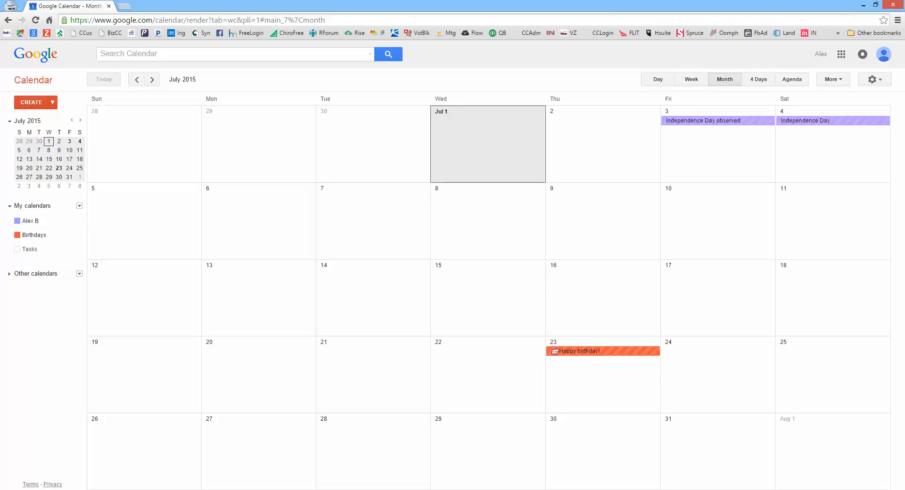
{"action": "mouse_move", "coordinate": [28, 221]}
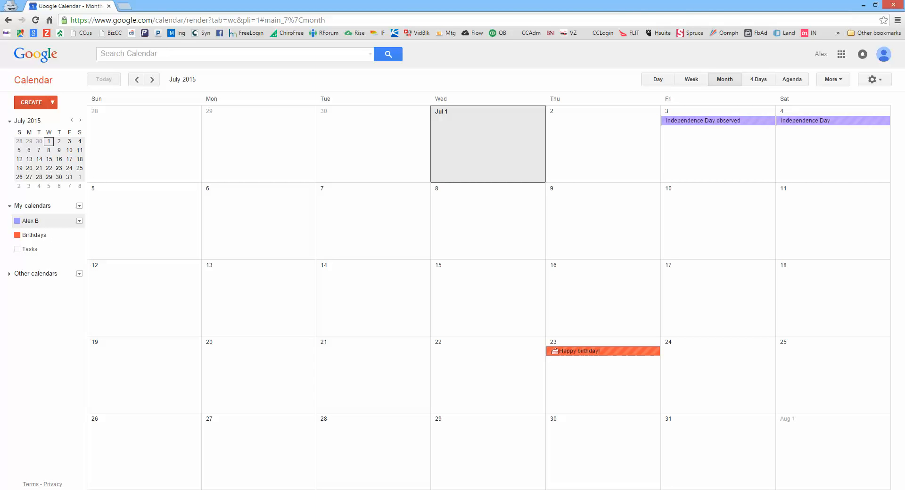
{"action": "mouse_move", "coordinate": [29, 220]}
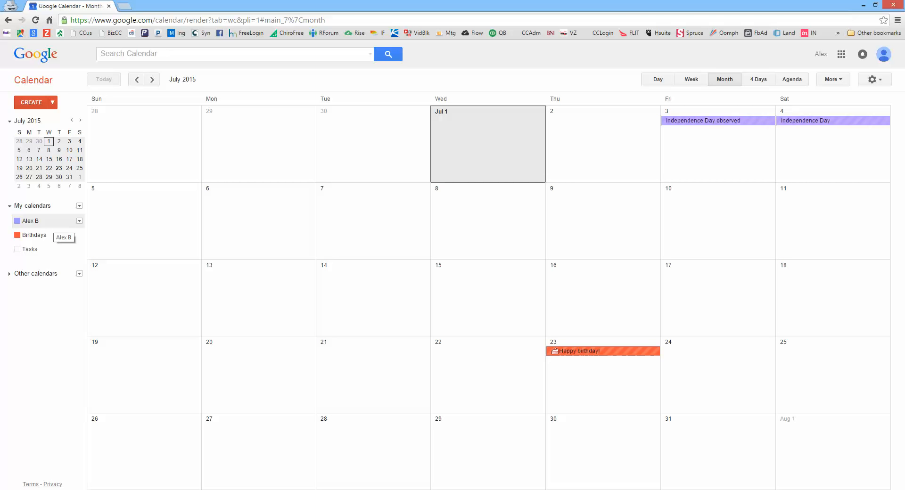
Create three calendar events: New Event, New Event 2 and New Event 3.
{"action": "left_click", "coordinate": [258, 225]}
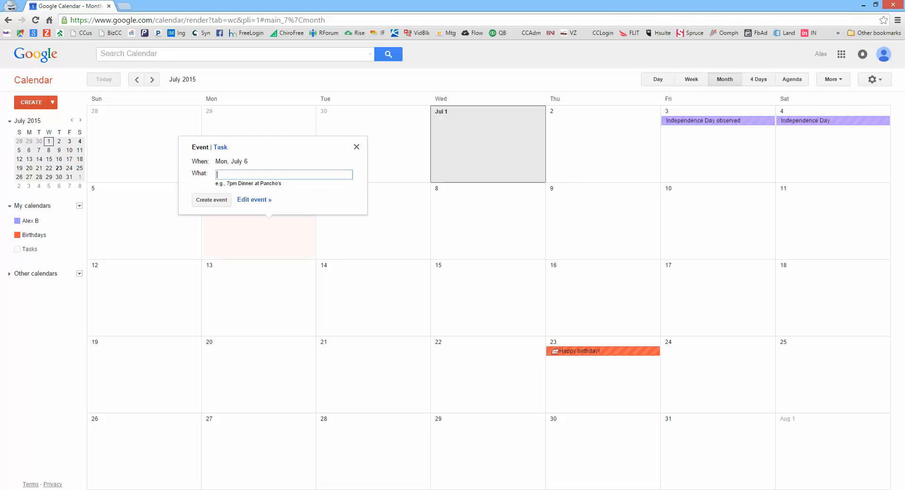
{"action": "type", "text": "New"}
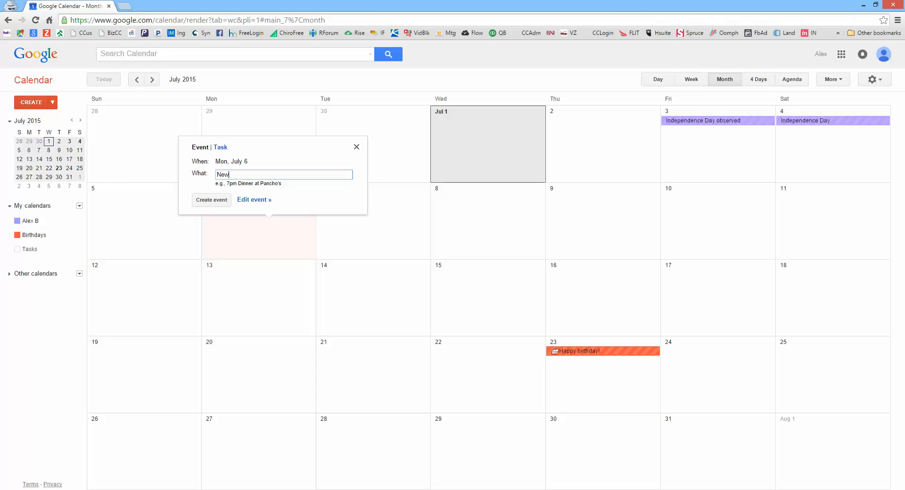
{"action": "left_click", "coordinate": [211, 199]}
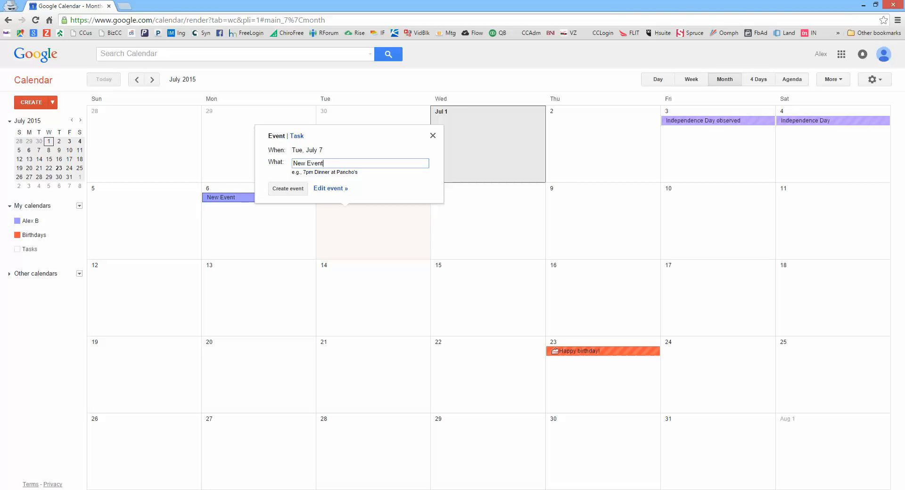
{"action": "left_click", "coordinate": [287, 188]}
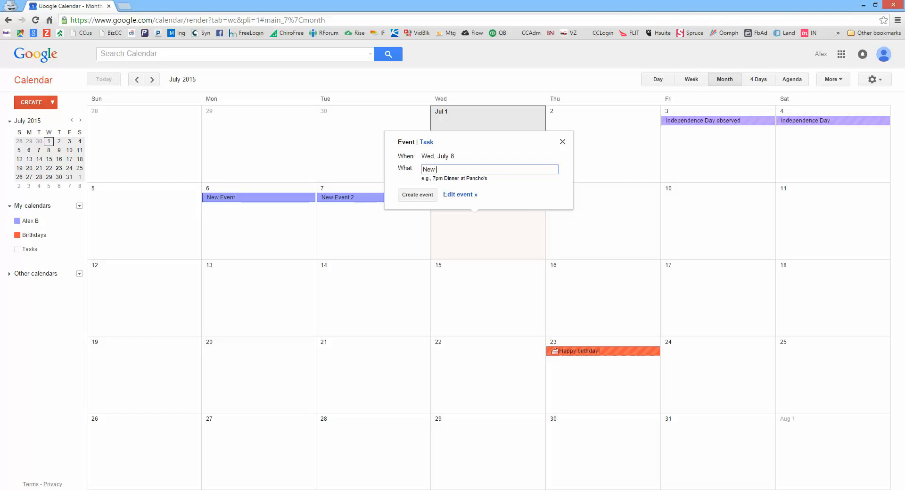
{"action": "left_click", "coordinate": [417, 195]}
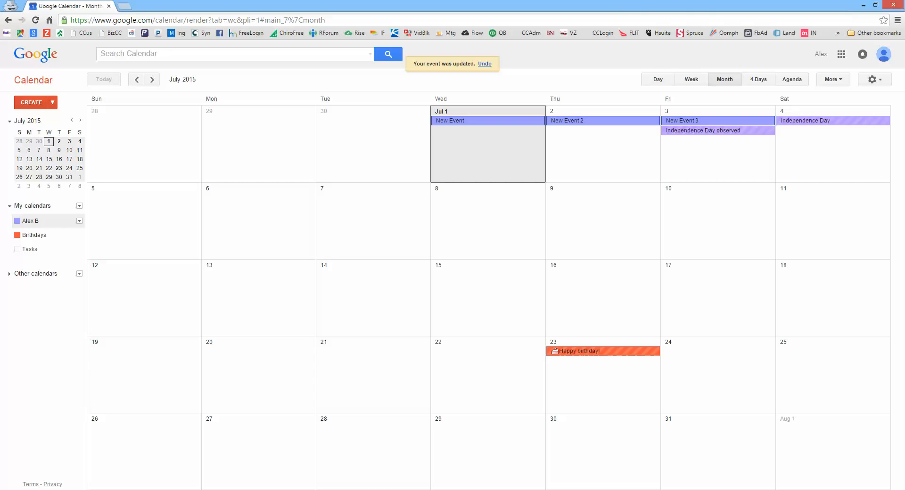
{"action": "left_click", "coordinate": [80, 220]}
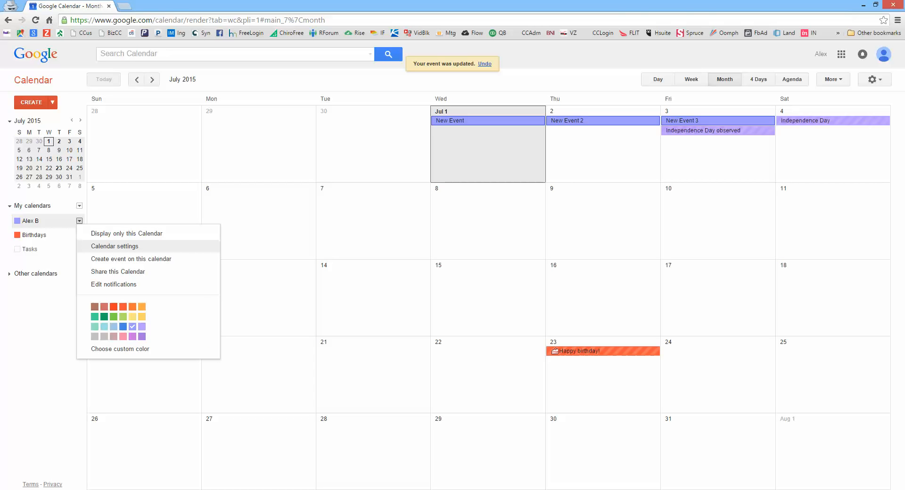
{"action": "mouse_move", "coordinate": [118, 272]}
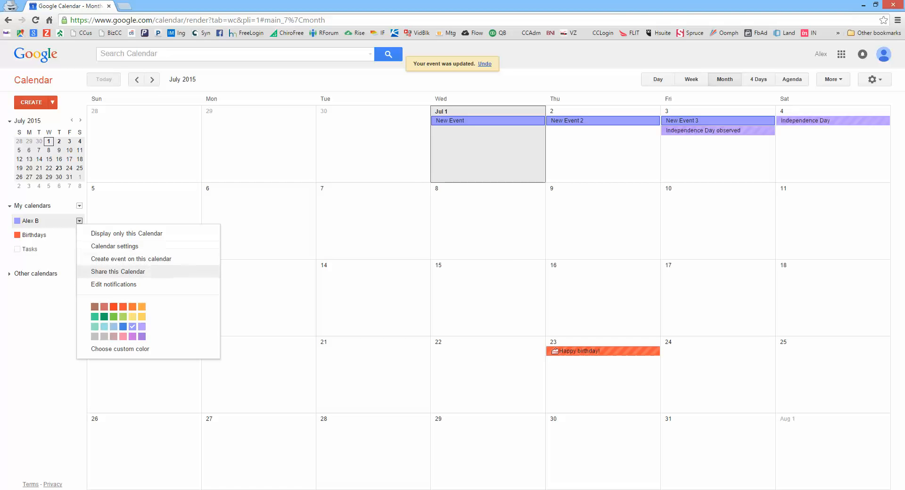
Make the main calendar public in its sharing settings and confirm the warning.
{"action": "left_click", "coordinate": [118, 272]}
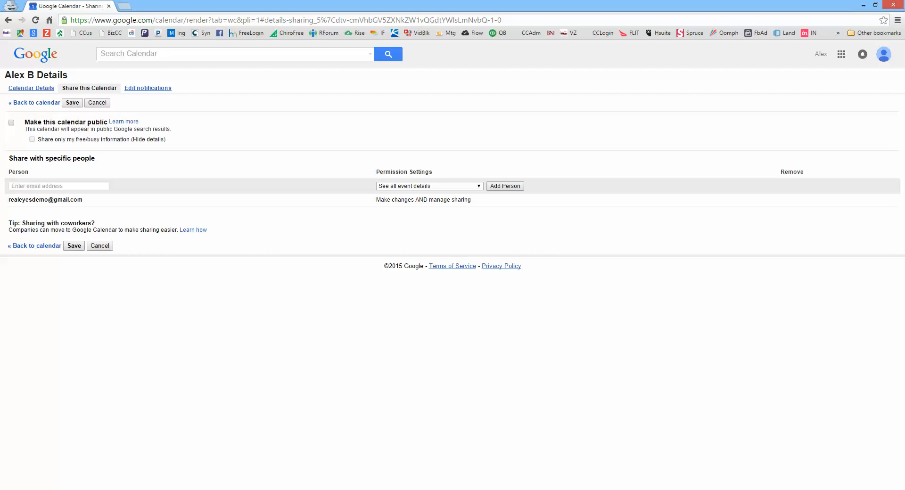
{"action": "left_click", "coordinate": [10, 123]}
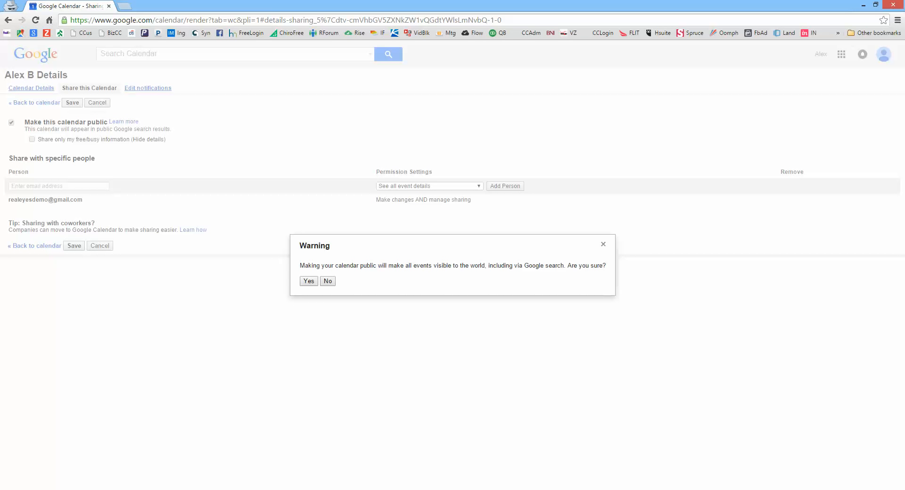
{"action": "left_click", "coordinate": [309, 281]}
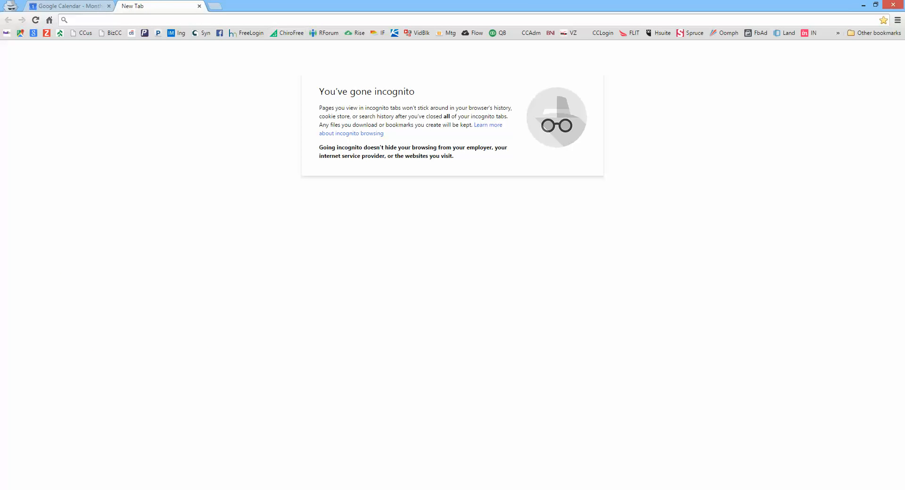
Go to realeyesdisplays.com, open the client login page, and choose Google Display Login.
{"action": "type", "text": "realeyesdisplays.com"}
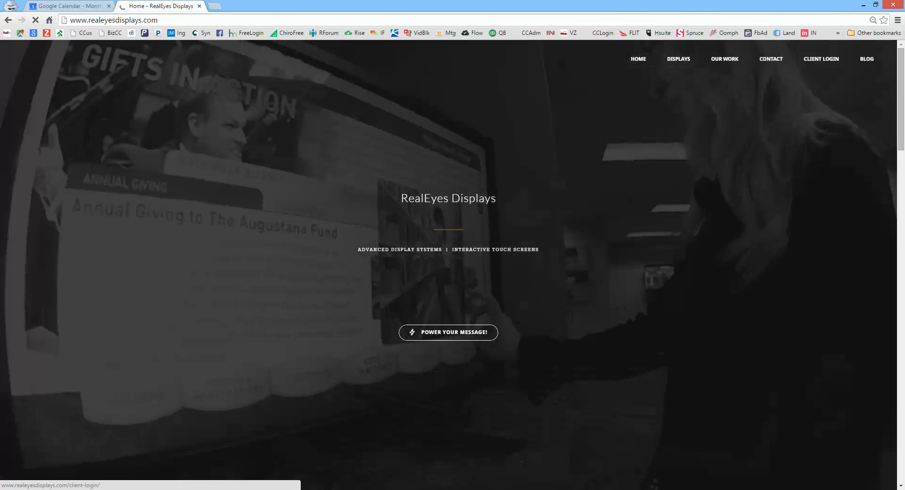
{"action": "left_click", "coordinate": [820, 58]}
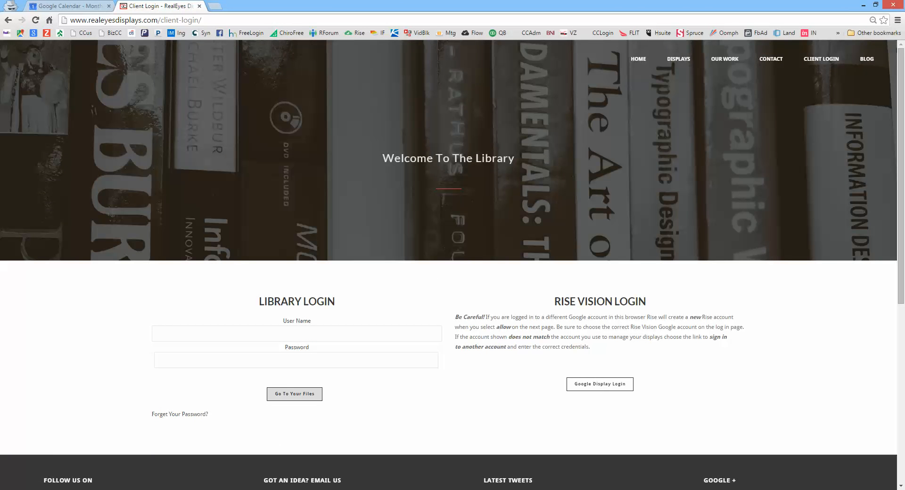
{"action": "left_click", "coordinate": [599, 384]}
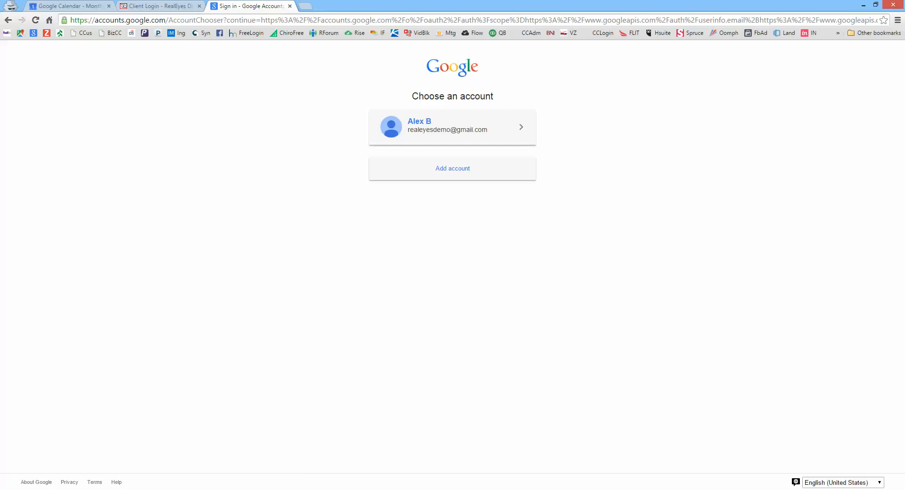
Sign in with the Google account and open the Life Enrichment Channel presentation at Upcoming Events.
{"action": "left_click", "coordinate": [452, 127]}
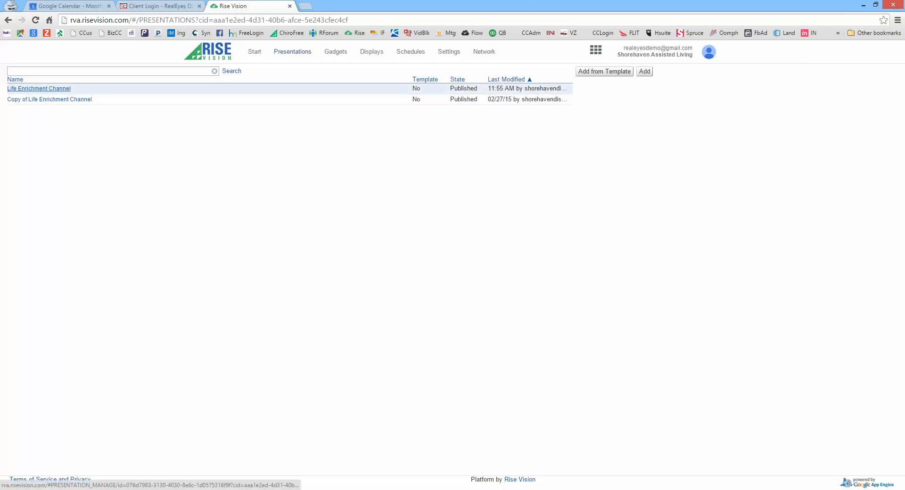
{"action": "left_click", "coordinate": [38, 89]}
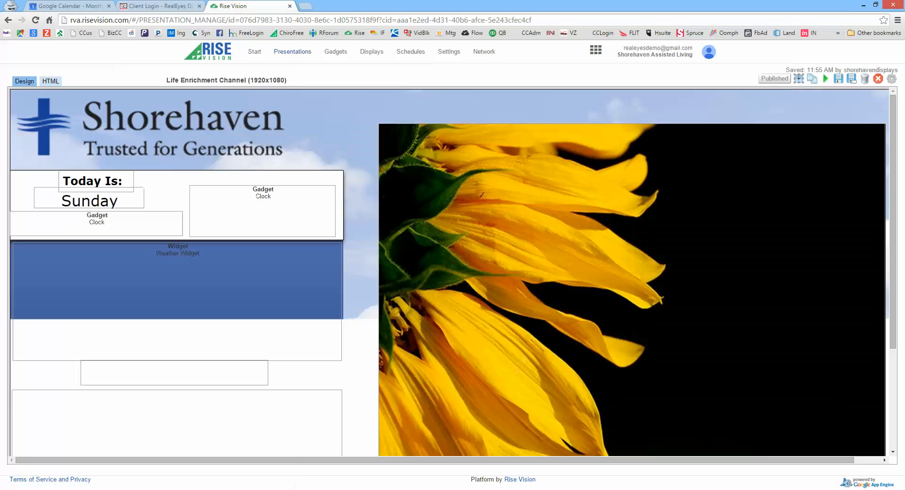
{"action": "scroll", "scroll_direction": "down", "scroll_amount": 3}
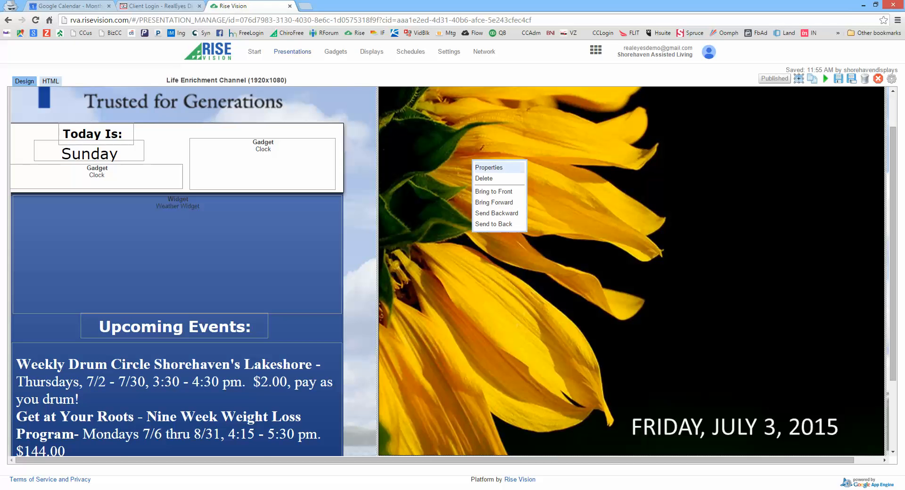
{"action": "scroll", "scroll_direction": "down", "scroll_amount": 3}
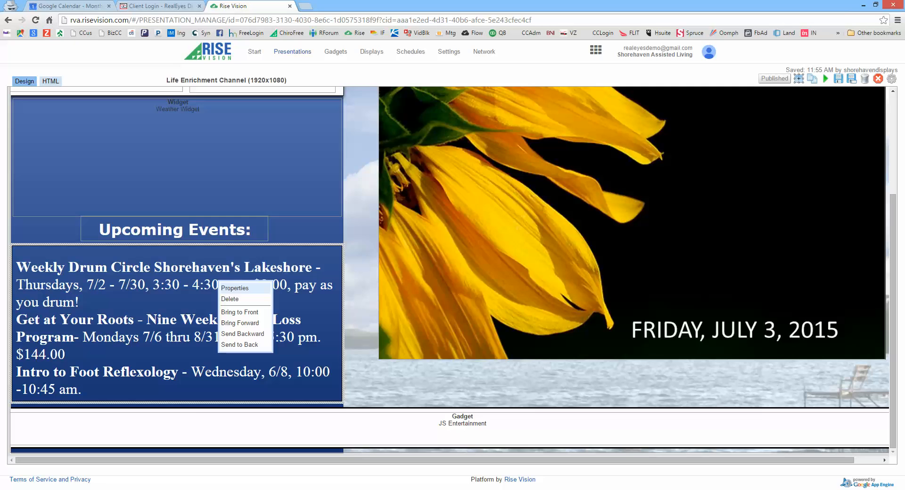
Add an item to the Upcoming Events placeholder from the store's Content widgets.
{"action": "left_click", "coordinate": [234, 287]}
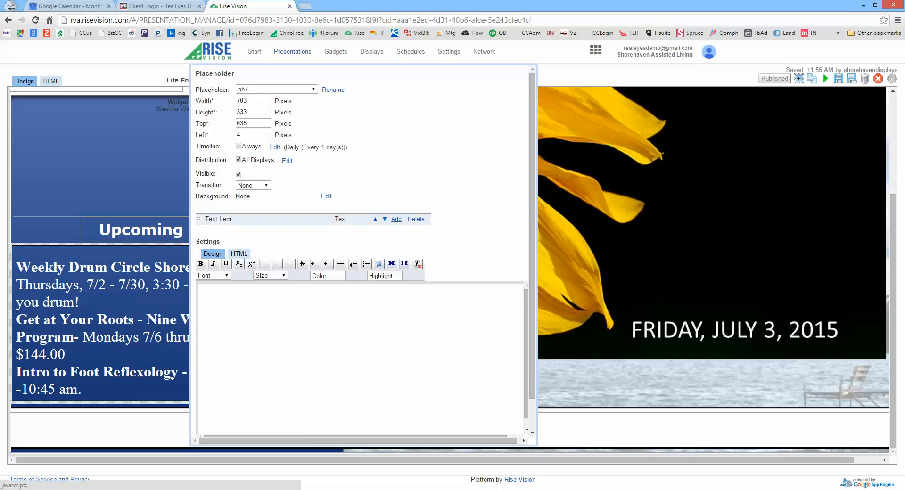
{"action": "left_click", "coordinate": [396, 219]}
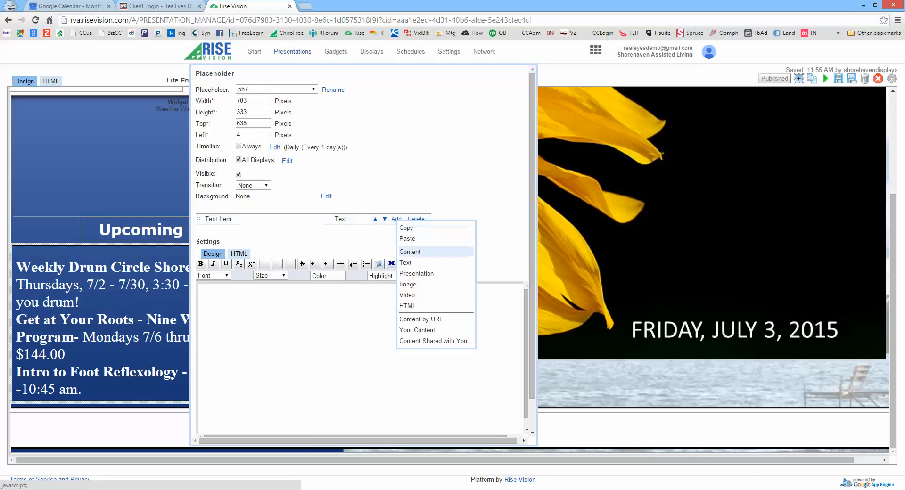
{"action": "left_click", "coordinate": [410, 252]}
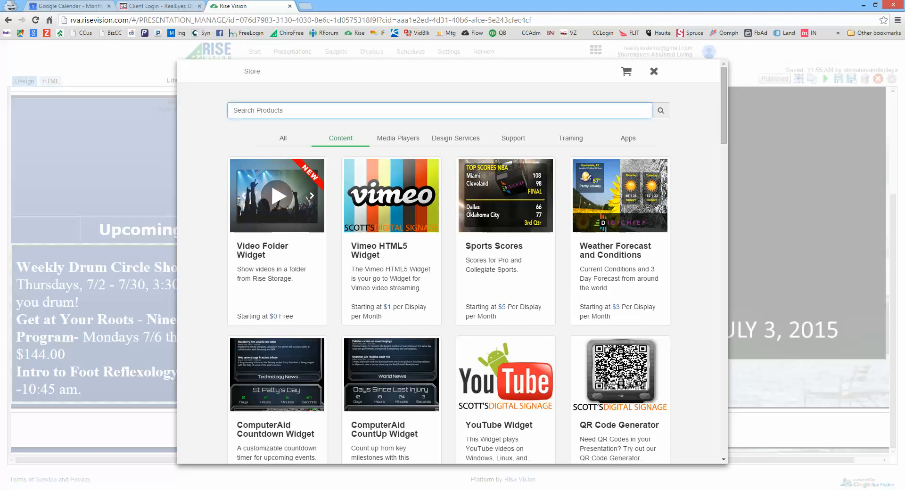
Search the store for 'calendar', add the Google Calendar widget, and open its settings.
{"action": "type", "text": "c"}
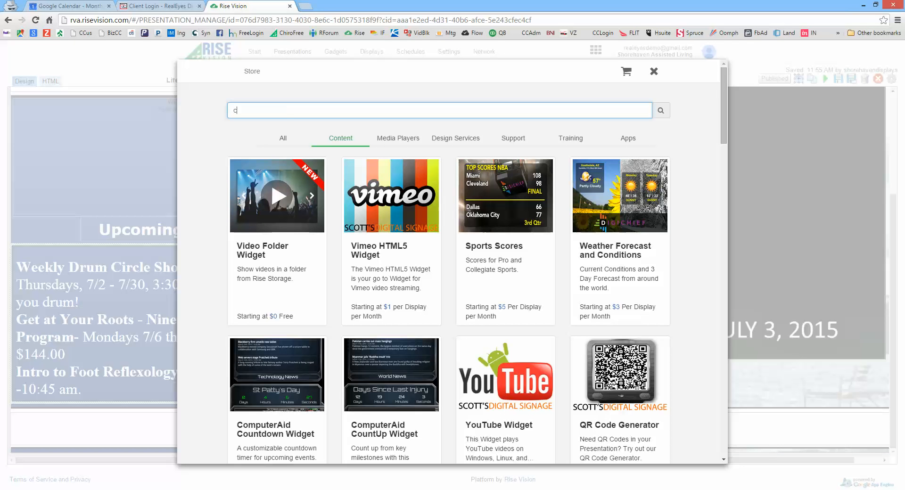
{"action": "type", "text": "alendar"}
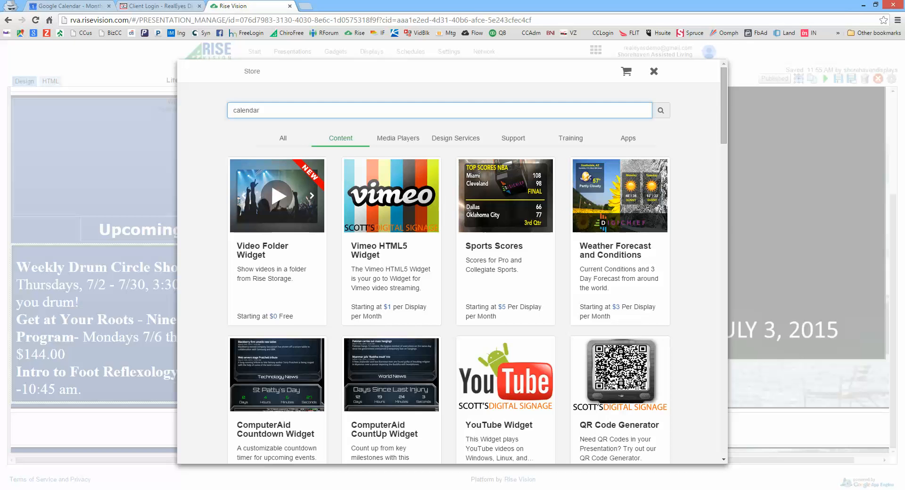
{"action": "left_click", "coordinate": [660, 110]}
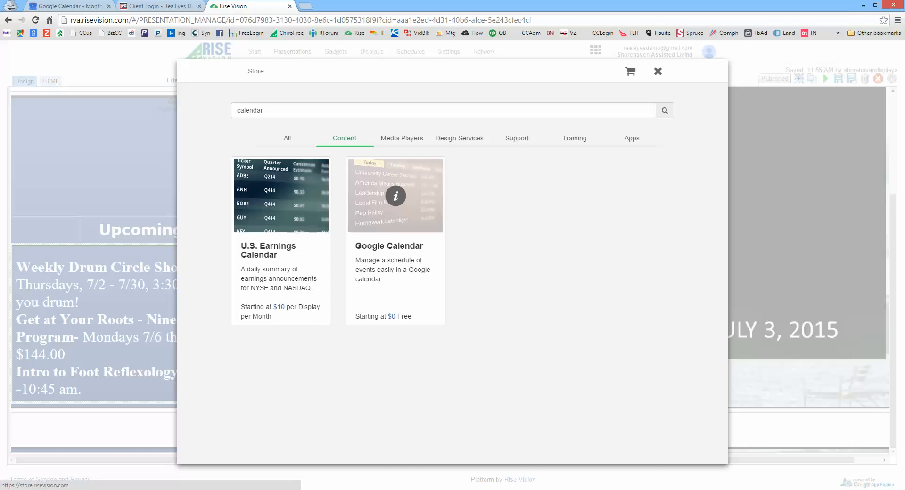
{"action": "left_click", "coordinate": [396, 196]}
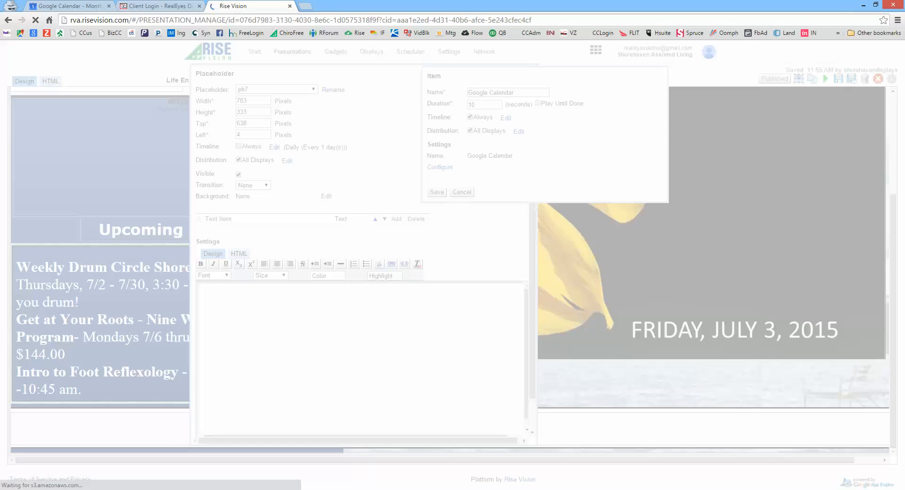
{"action": "left_click", "coordinate": [440, 167]}
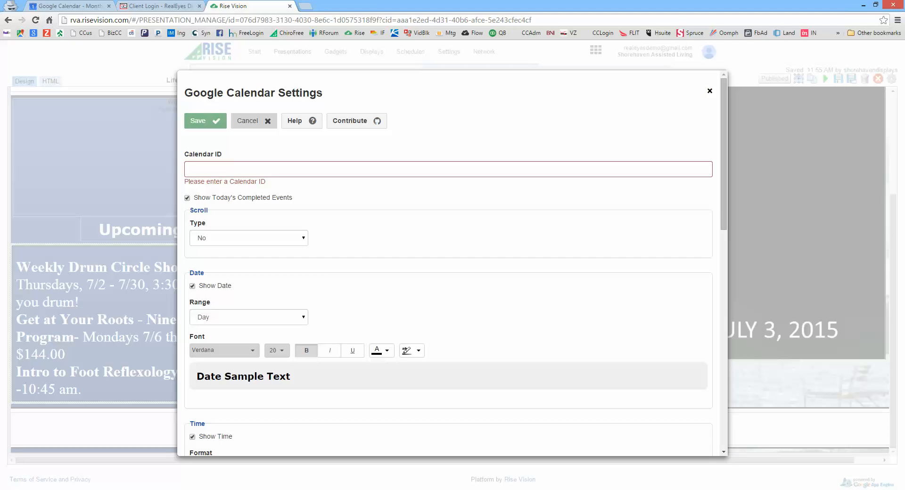
{"action": "left_click", "coordinate": [448, 169]}
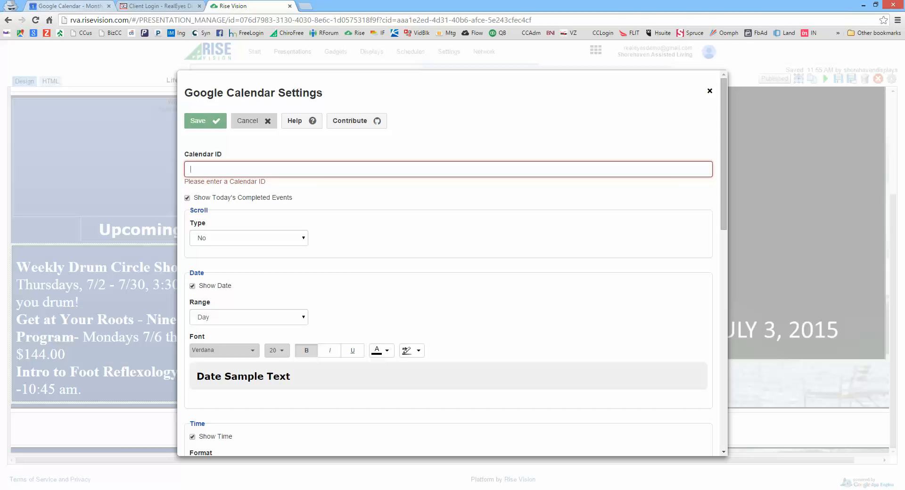
Copy the main calendar's Calendar ID from its Google Calendar settings page.
{"action": "left_click", "coordinate": [69, 5]}
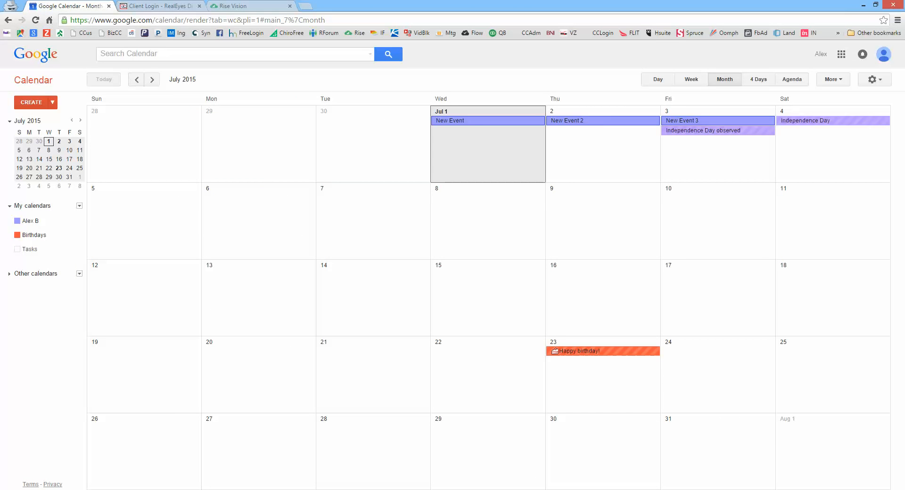
{"action": "left_click", "coordinate": [79, 220]}
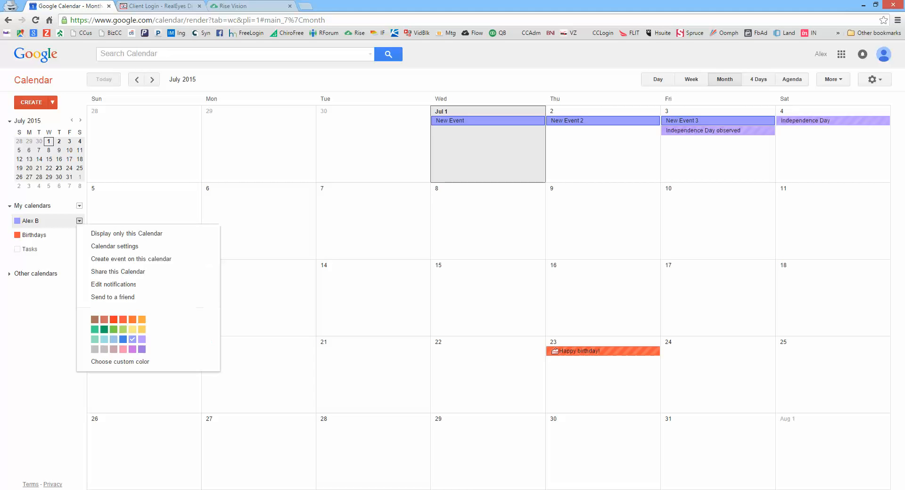
{"action": "mouse_move", "coordinate": [114, 246]}
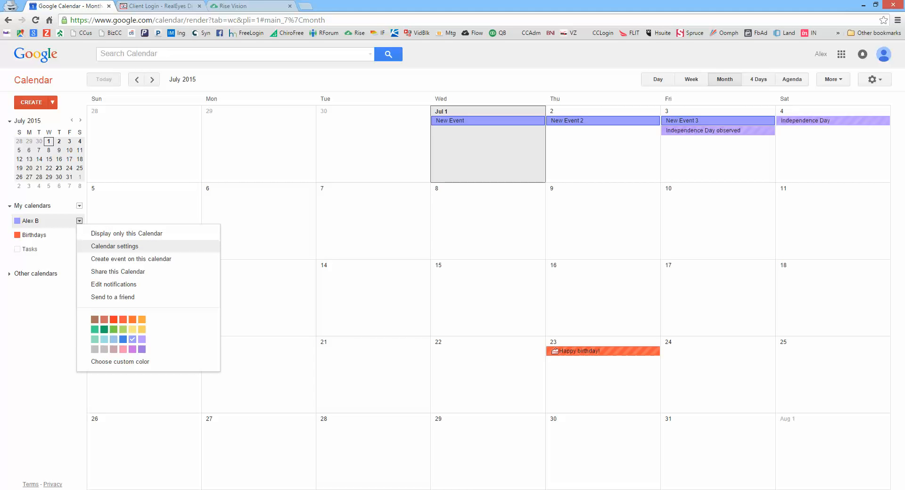
{"action": "left_click", "coordinate": [115, 246]}
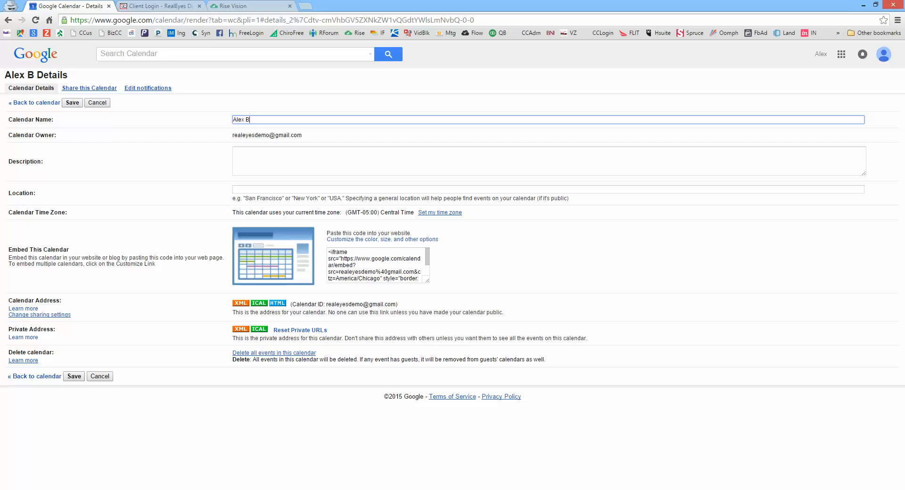
{"action": "double_click", "coordinate": [358, 305]}
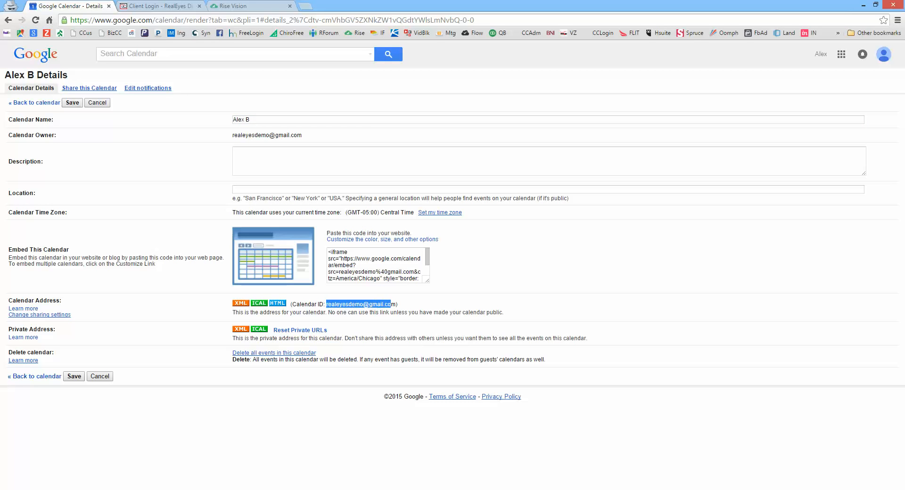
{"action": "right_click", "coordinate": [358, 304]}
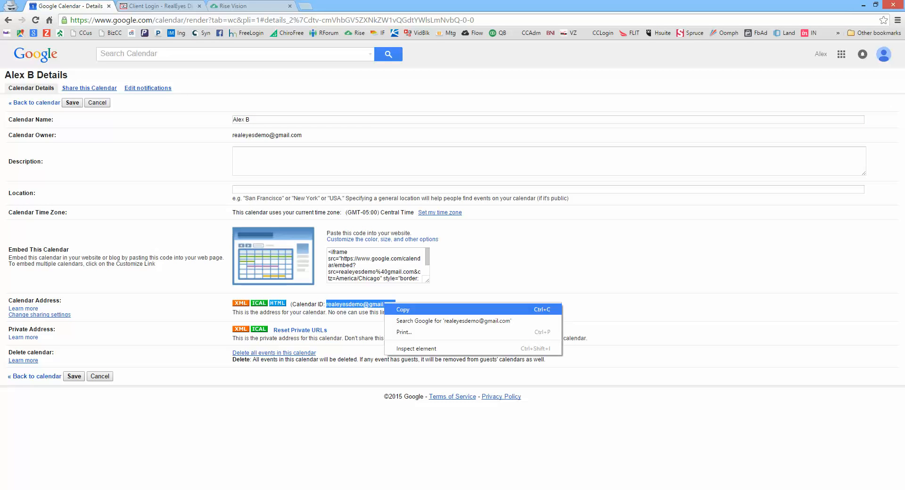
{"action": "left_click", "coordinate": [402, 310]}
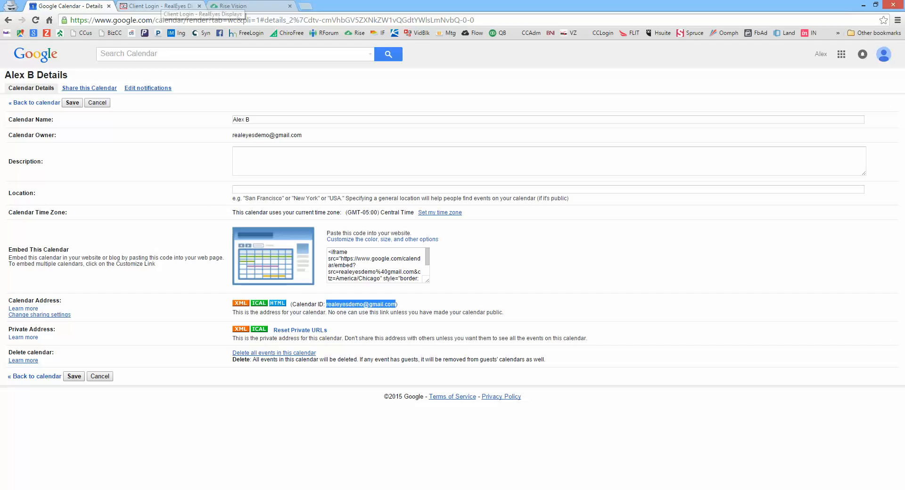
{"action": "left_click", "coordinate": [249, 6]}
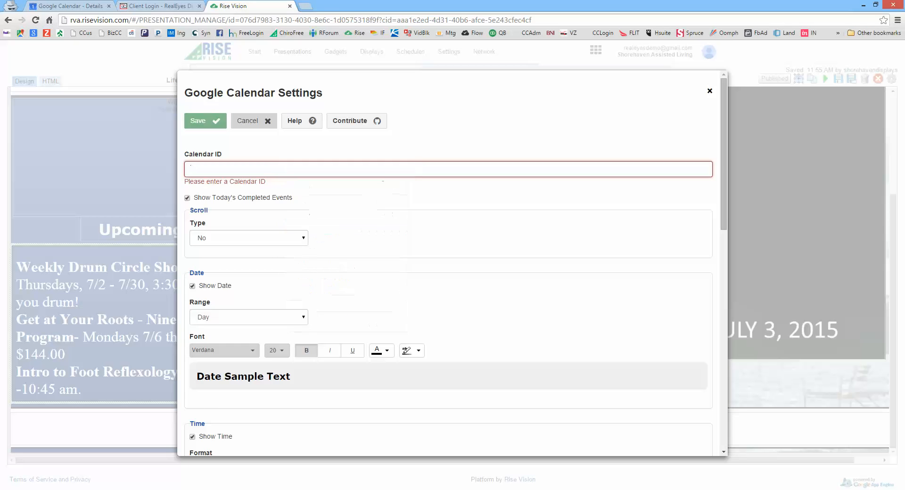
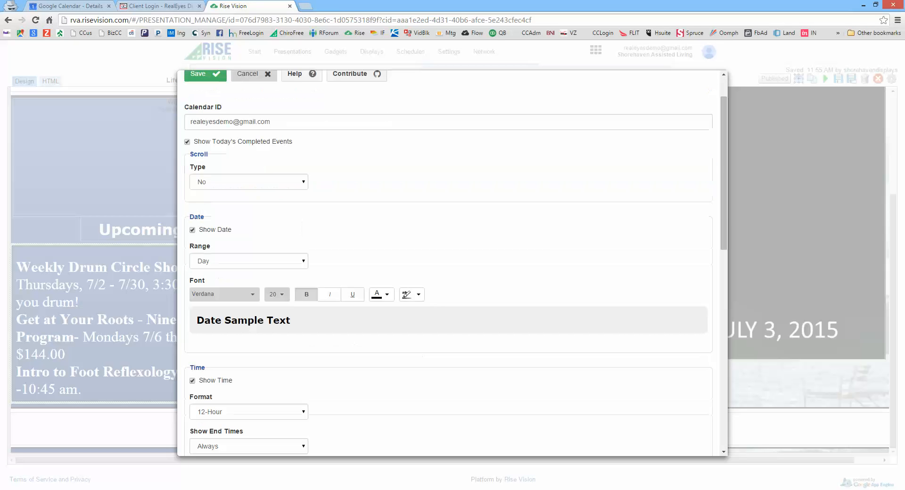
{"action": "scroll", "scroll_direction": "down", "scroll_amount": 3}
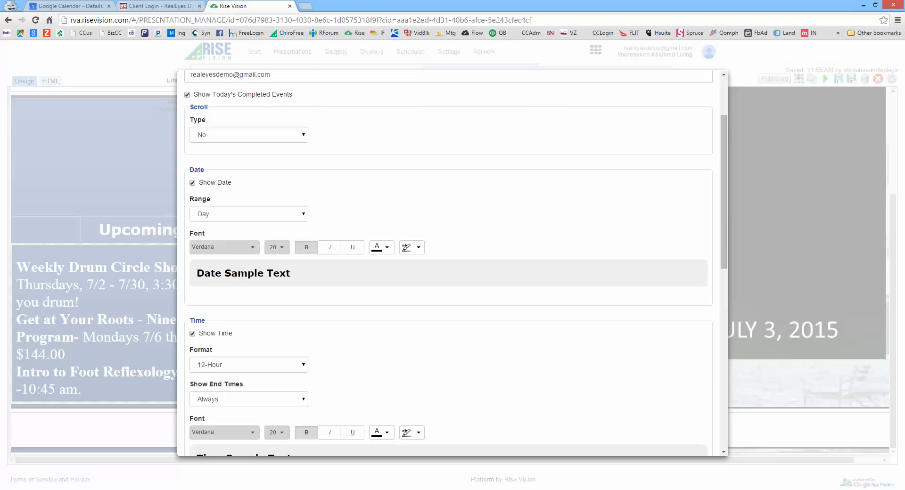
{"action": "scroll", "scroll_direction": "down", "scroll_amount": 3}
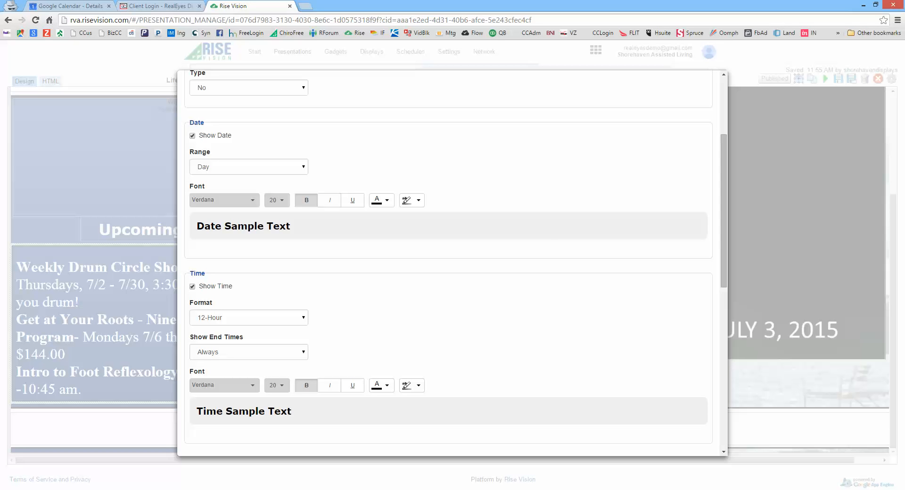
{"action": "left_click", "coordinate": [386, 200]}
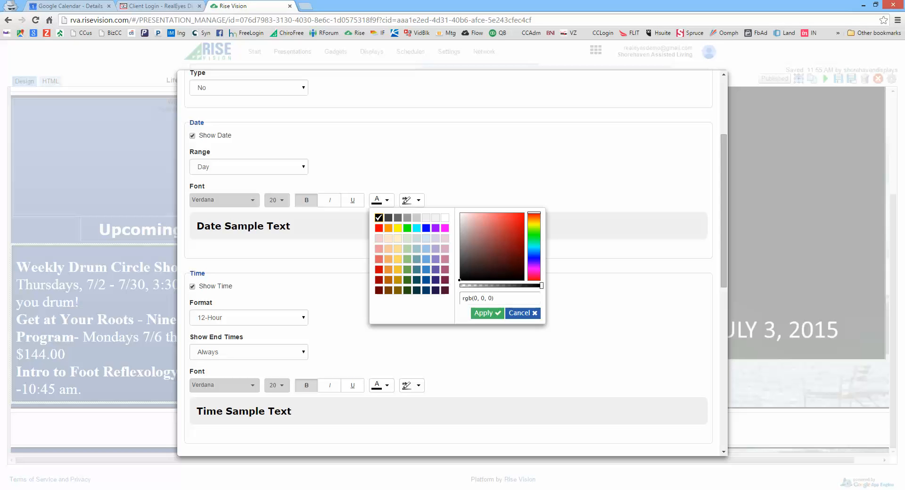
{"action": "left_click", "coordinate": [445, 217]}
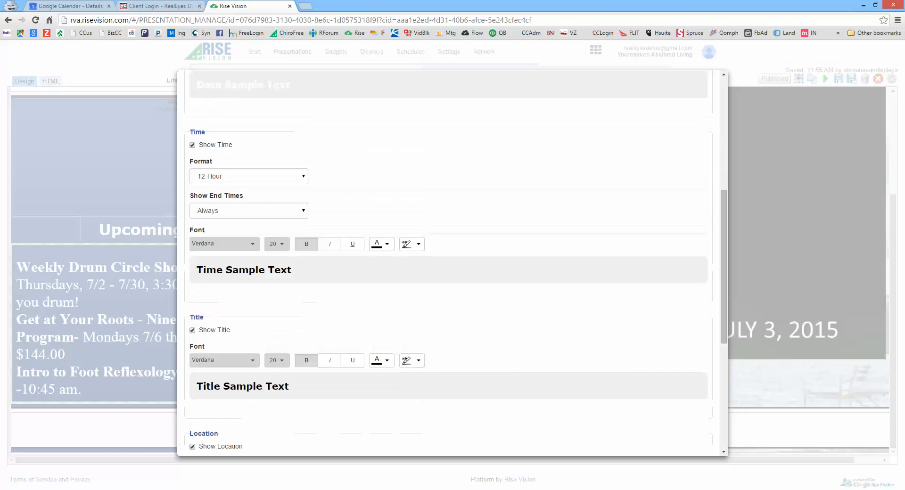
{"action": "left_click", "coordinate": [377, 244]}
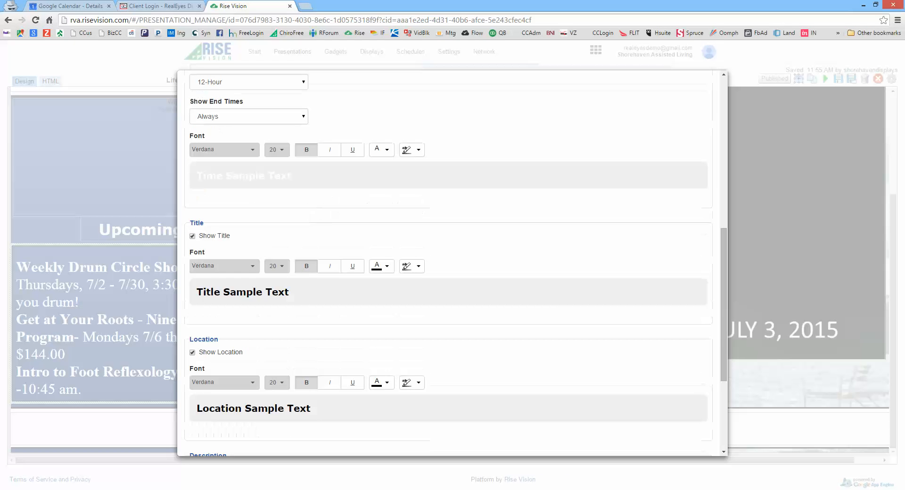
{"action": "left_click", "coordinate": [386, 267]}
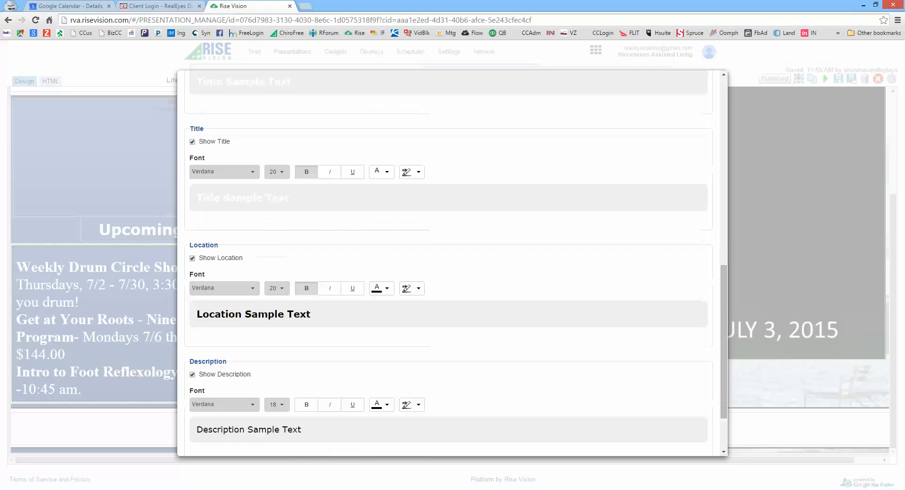
Make event titles yellow and the location and description text white.
{"action": "scroll", "scroll_direction": "down", "scroll_amount": 3}
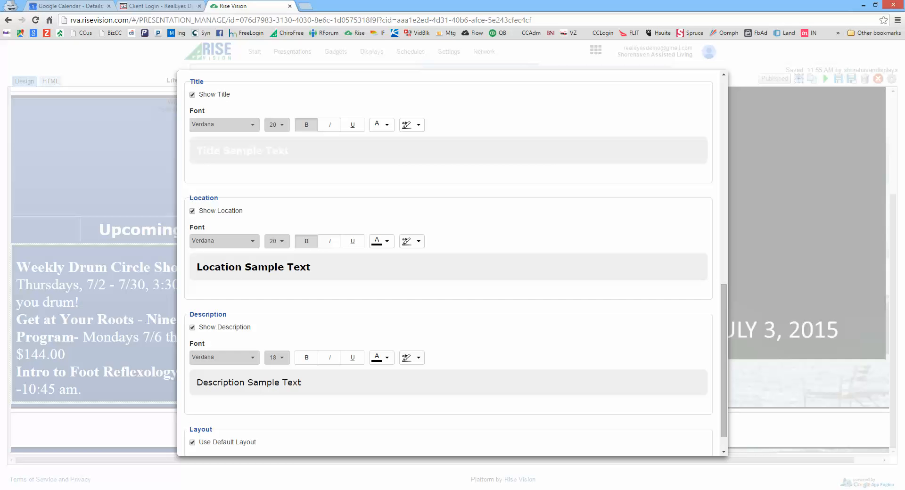
{"action": "left_click", "coordinate": [377, 124]}
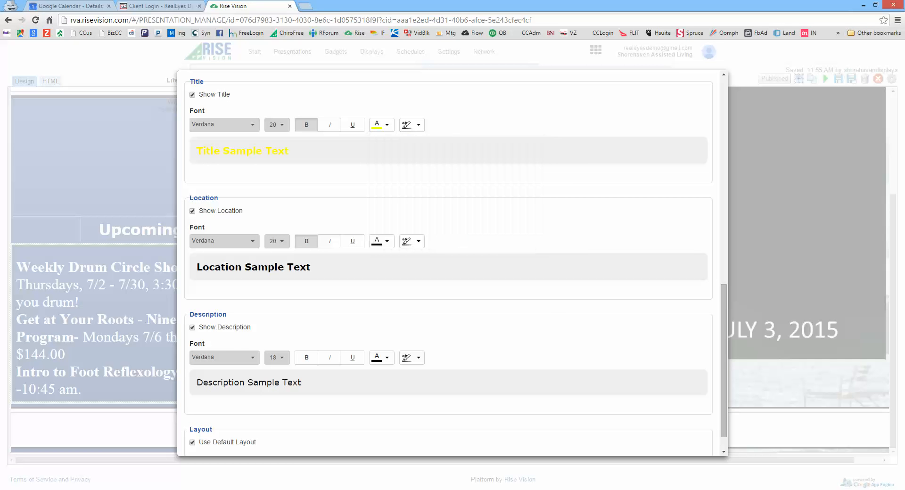
{"action": "left_click", "coordinate": [386, 241]}
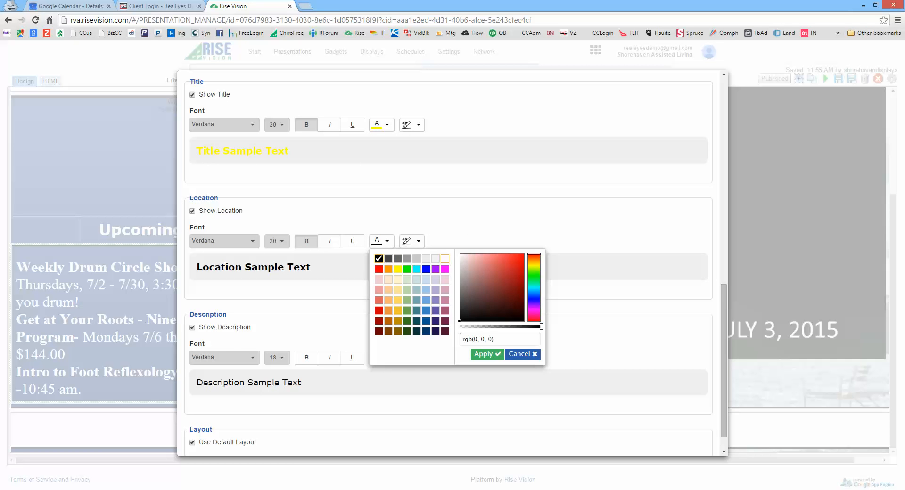
{"action": "scroll", "scroll_direction": "down", "scroll_amount": 3}
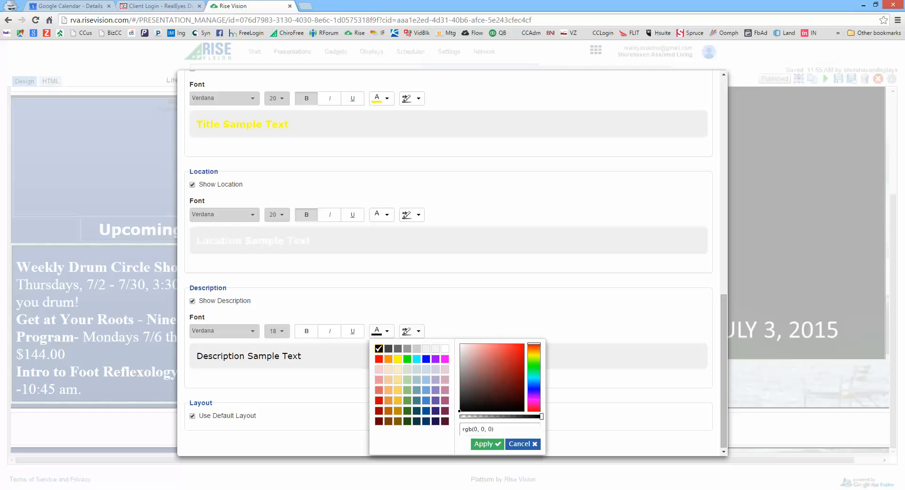
{"action": "left_click", "coordinate": [521, 444]}
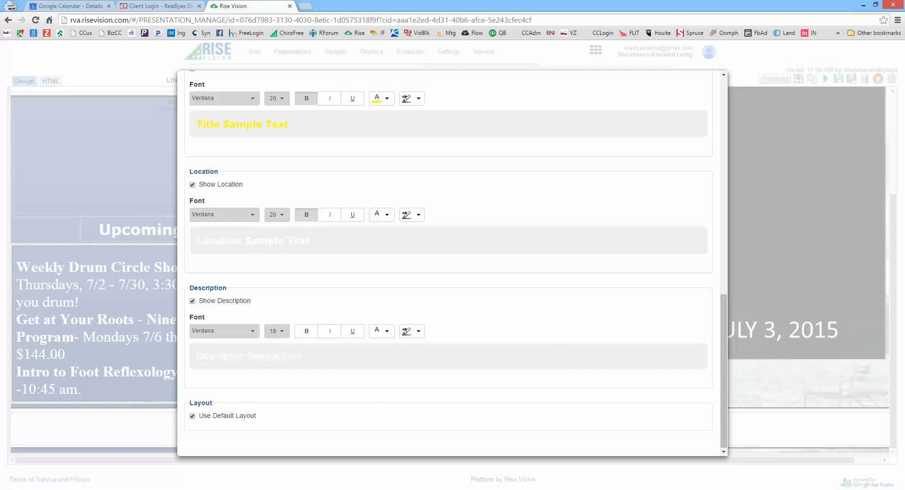
{"action": "scroll", "scroll_direction": "down", "scroll_amount": 3}
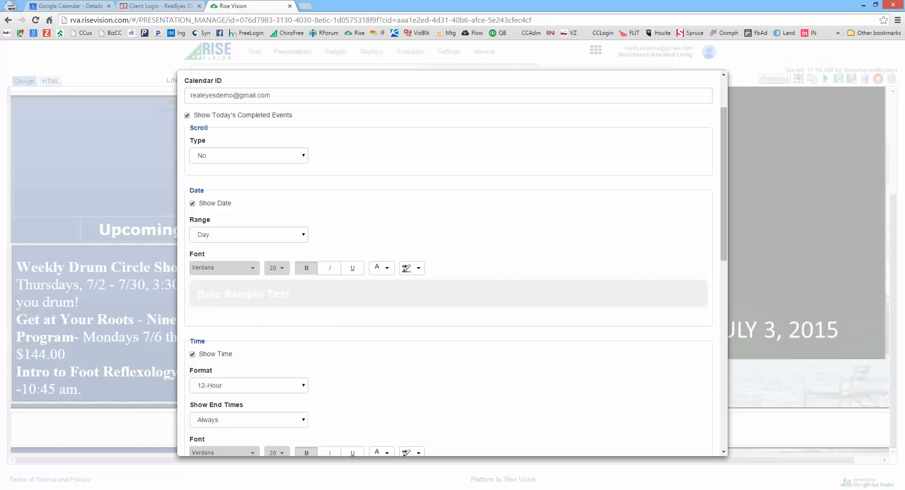
Close the calendar widget settings and save the Google Calendar item with a 60-second duration.
{"action": "left_click", "coordinate": [248, 234]}
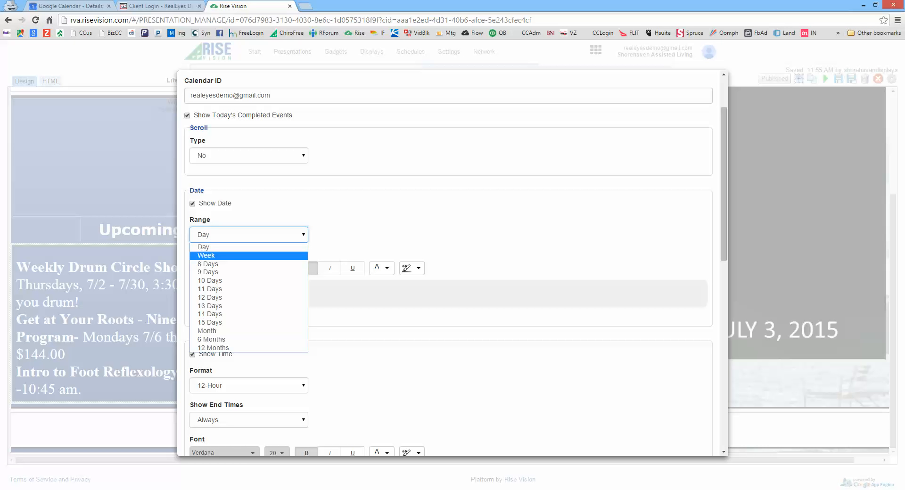
{"action": "left_click", "coordinate": [206, 255]}
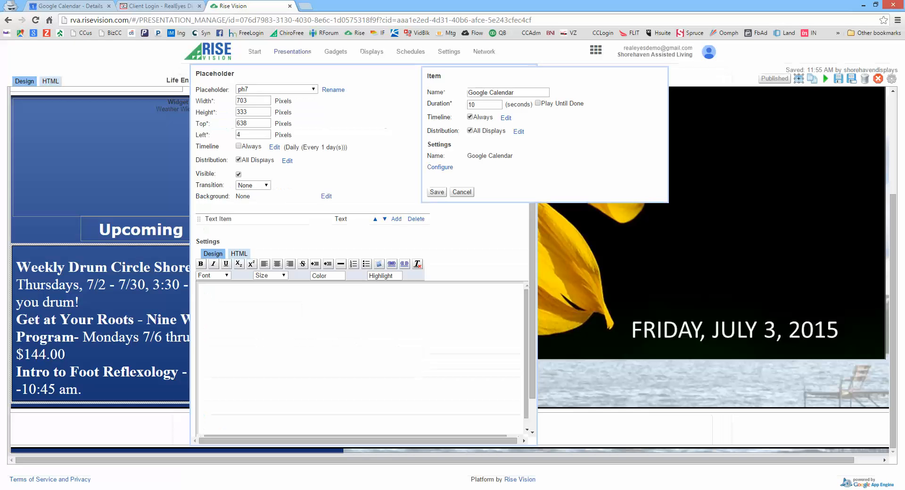
{"action": "left_click", "coordinate": [484, 105]}
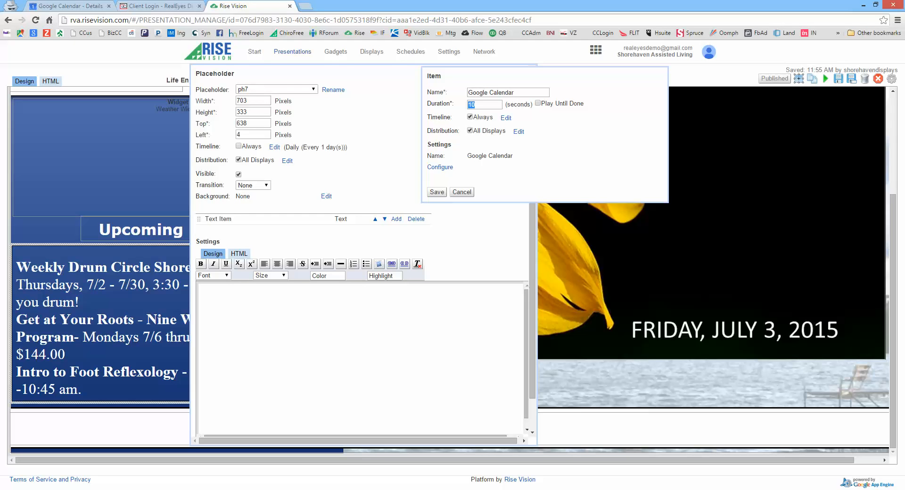
{"action": "type", "text": "6"}
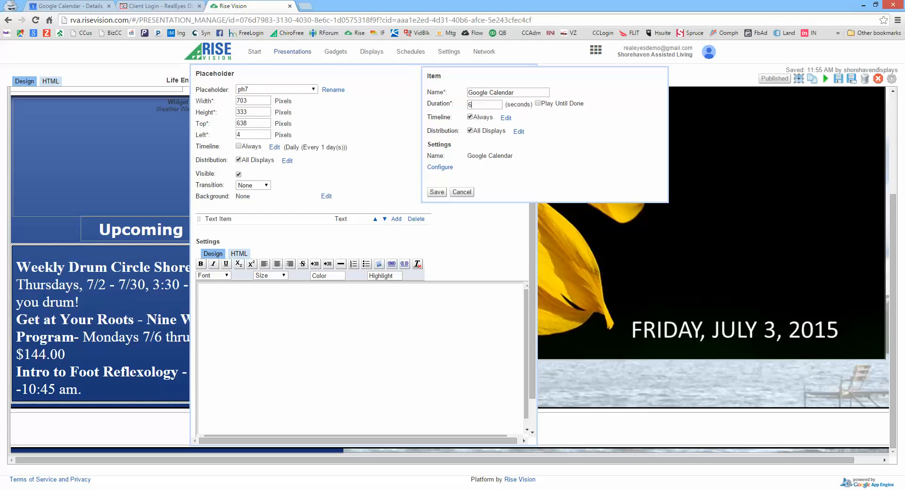
{"action": "type", "text": "0"}
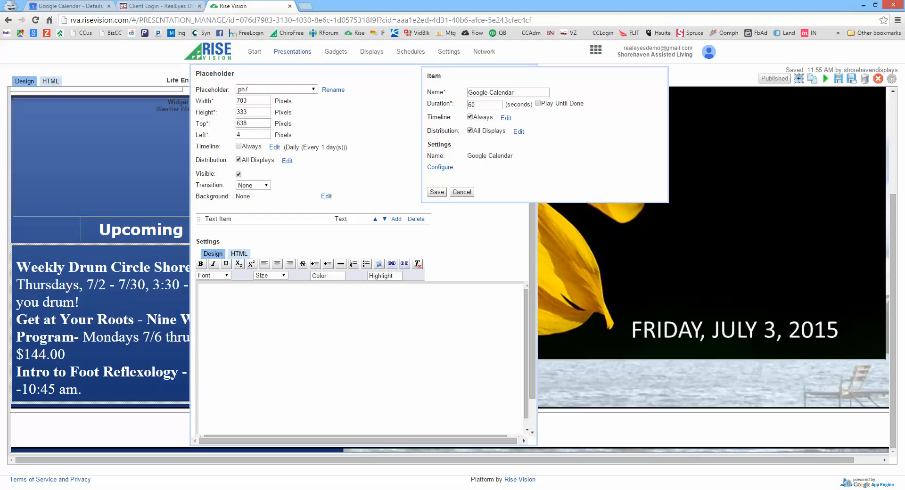
{"action": "left_click", "coordinate": [437, 192]}
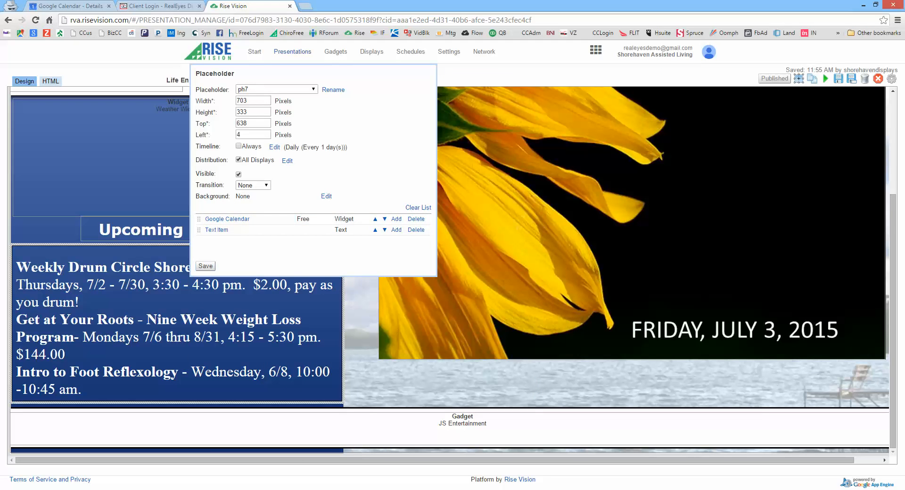
Save the Upcoming Events placeholder with the calendar widget and launch the presentation preview.
{"action": "left_click", "coordinate": [205, 266]}
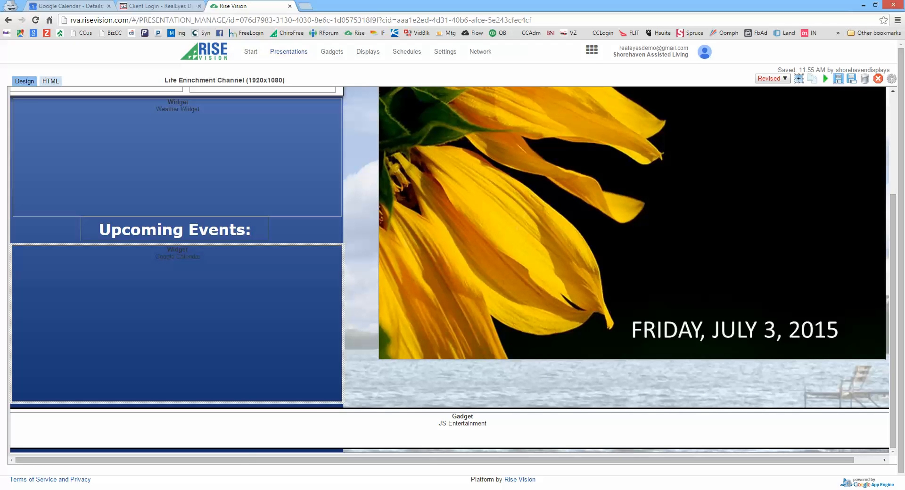
{"action": "left_click", "coordinate": [826, 79]}
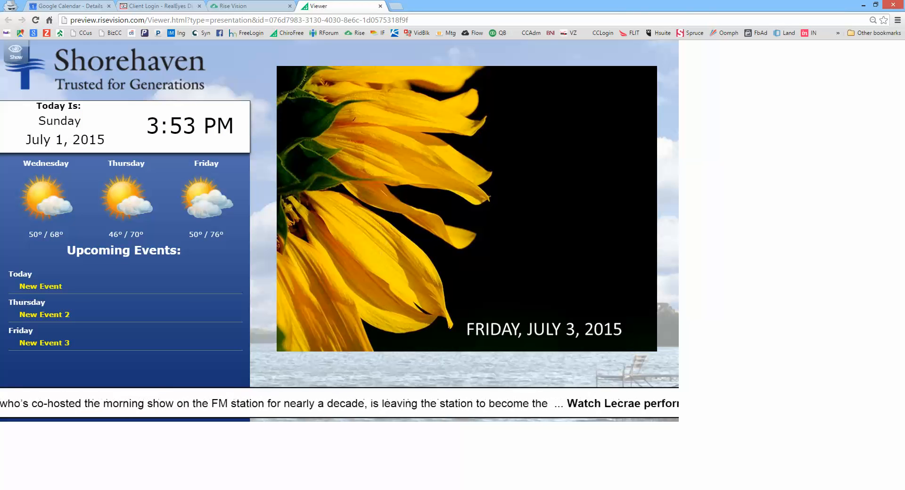
Check the July 1–3 events in Google Calendar's month view, then return to the Viewer preview.
{"action": "left_click", "coordinate": [69, 6]}
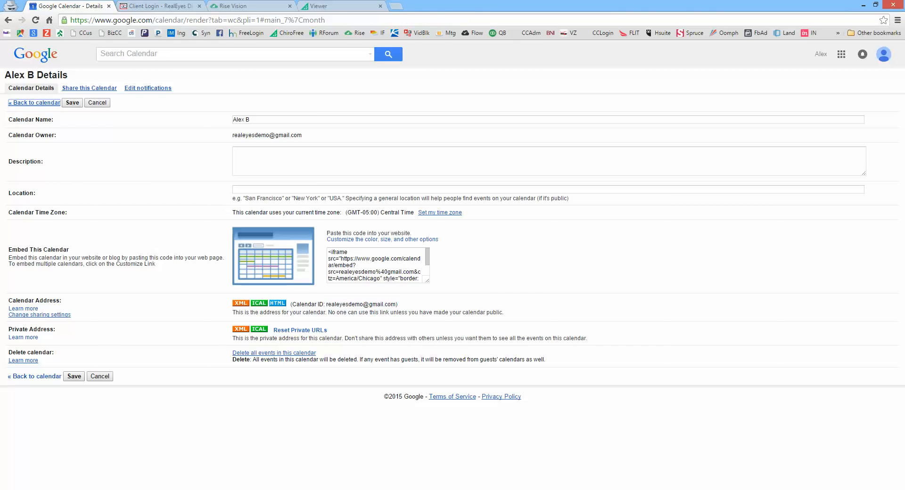
{"action": "left_click", "coordinate": [34, 102]}
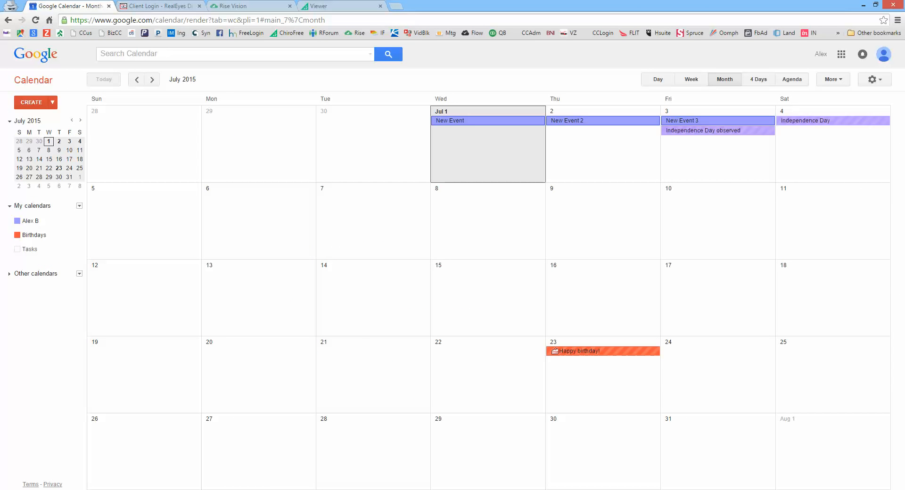
{"action": "left_click", "coordinate": [339, 6]}
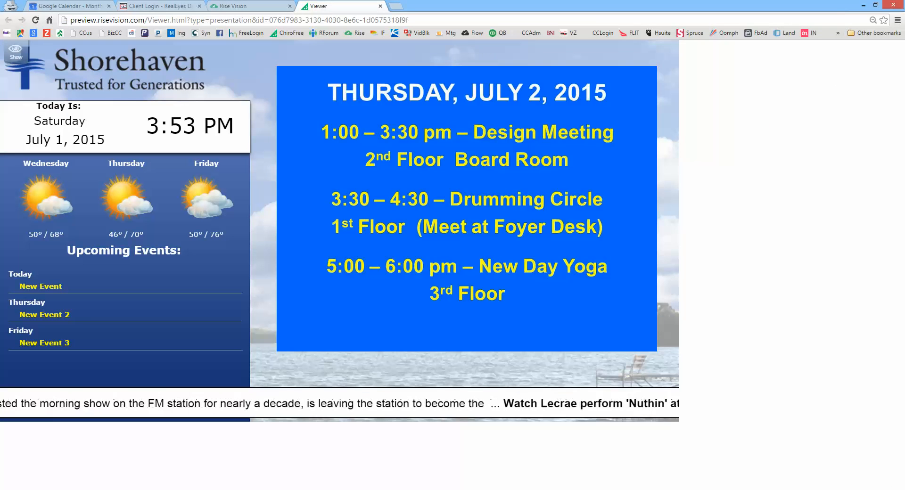